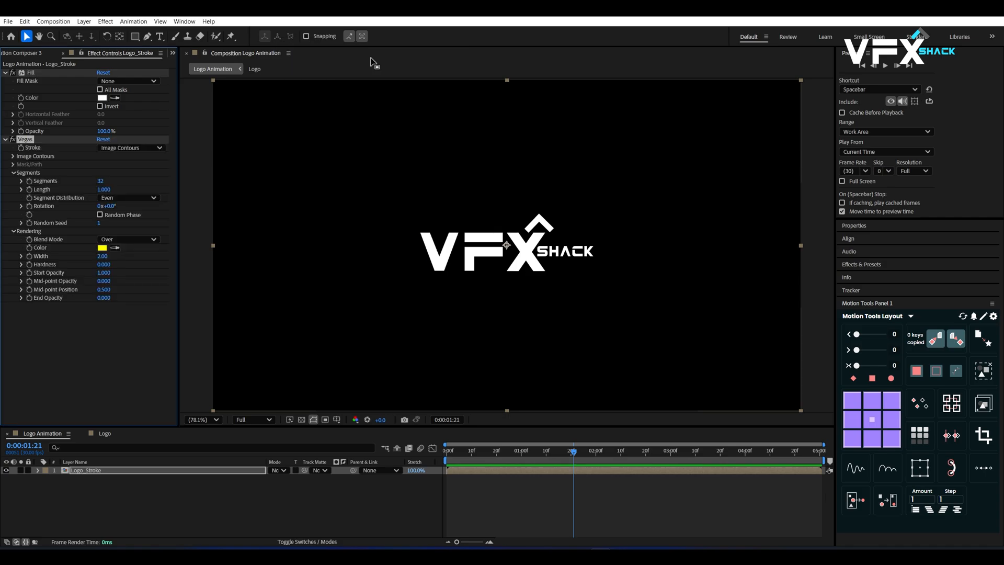
# Step: Set the Vegas stroke to 1 segment, Transparent blend, with keyframed Length and Rotation
pyautogui.click(102, 247)
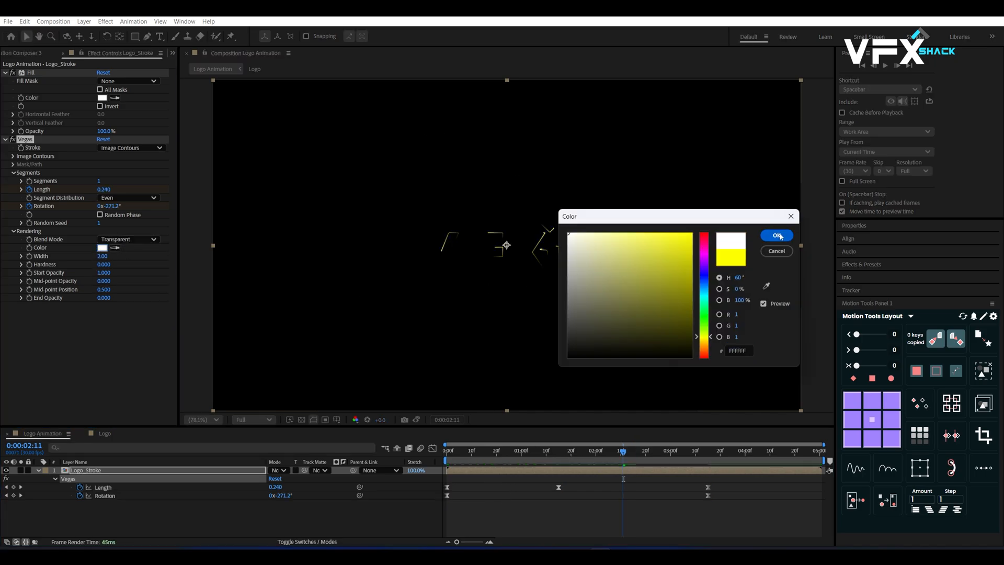
# Step: Choose white (FFFFFF) as the Vegas stroke colour
pyautogui.click(776, 235)
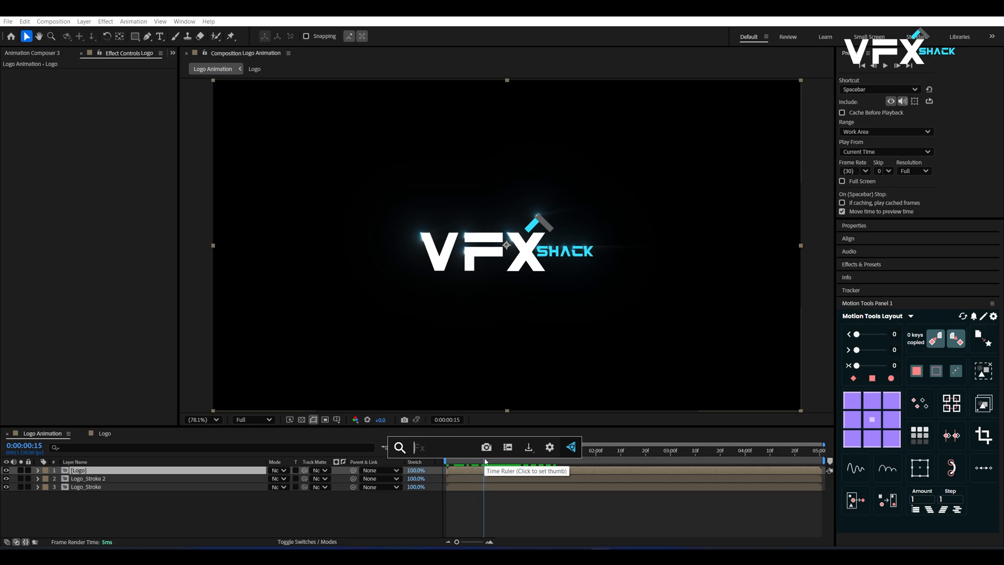